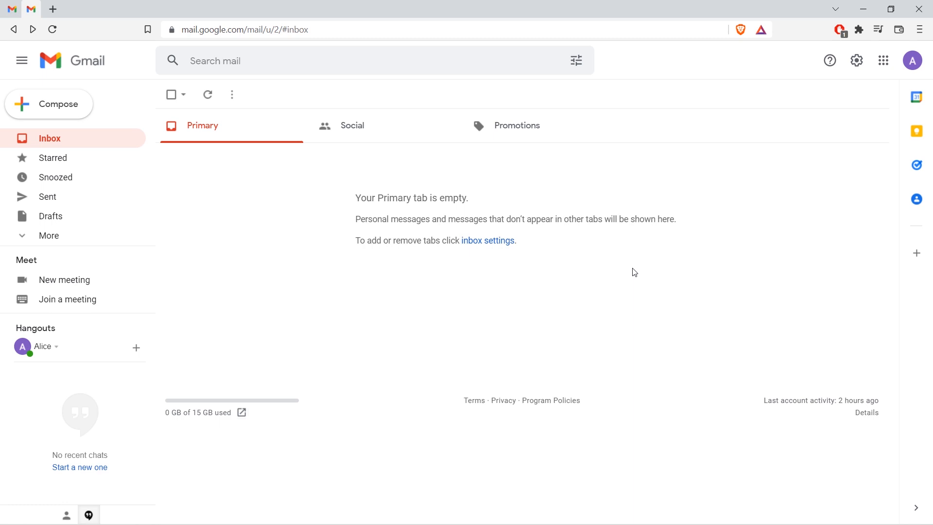
- Open Gmail's full General settings page through Quick settings' 'See all settings'
click(856, 60)
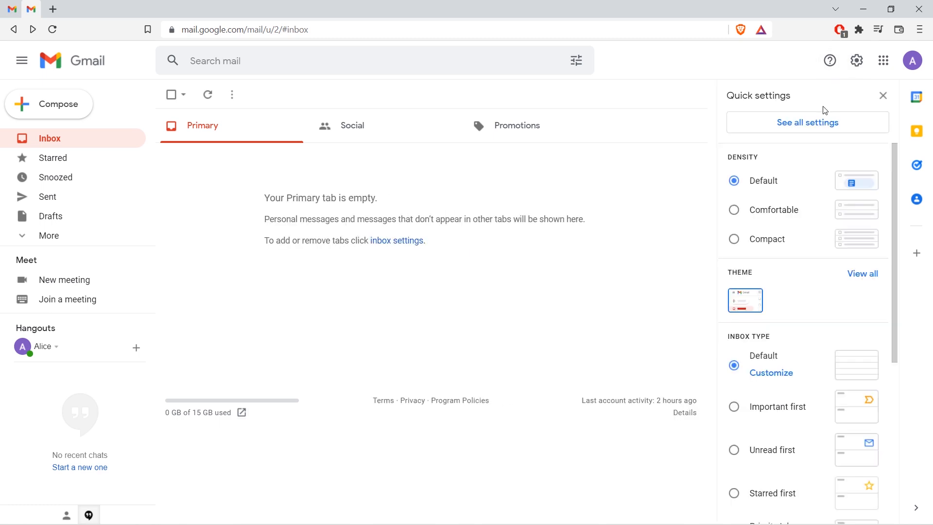
click(807, 122)
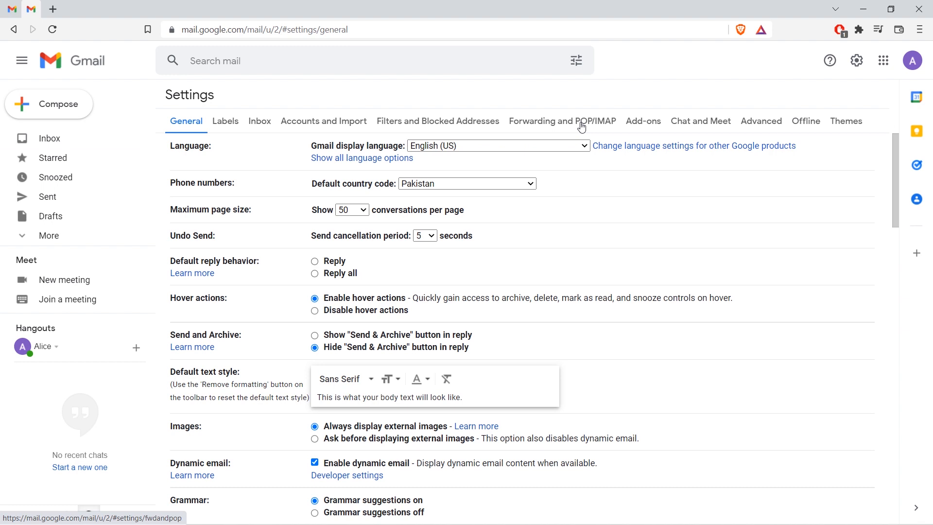
- In 'Forwarding and POP/IMAP' settings, add a forwarding address to receive a verification code
click(563, 121)
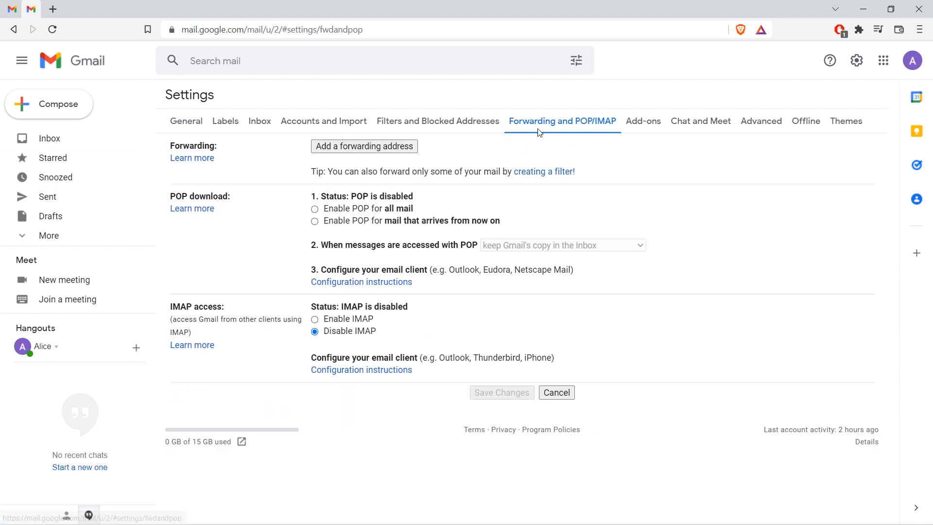
click(364, 147)
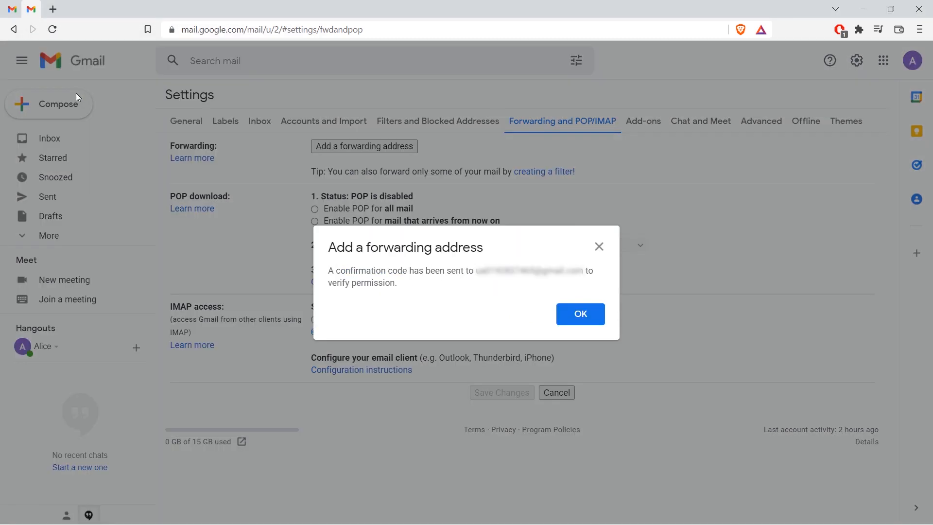
- Dismiss the 'Add a forwarding address' notice, leaving the address awaiting its verification code
click(581, 314)
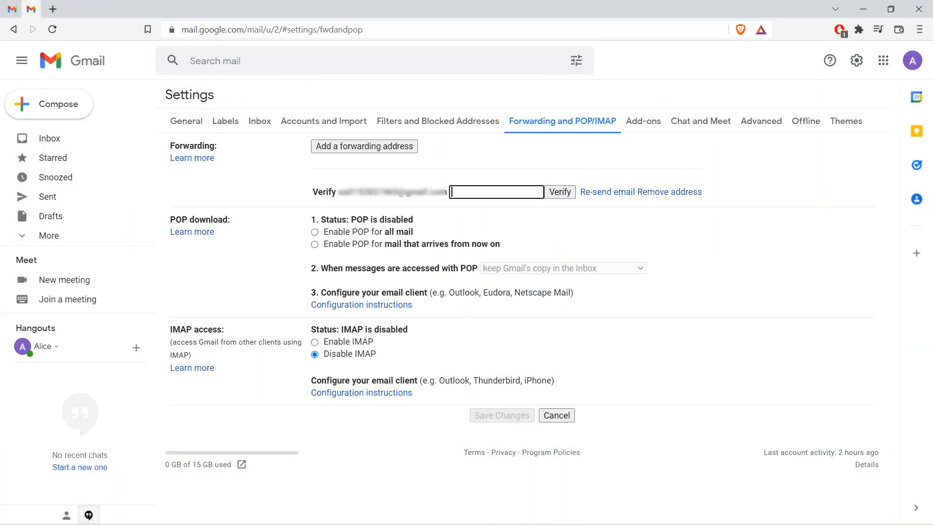
- Verify the code, forward incoming mail there marking Gmail's copy as read, and save
click(560, 192)
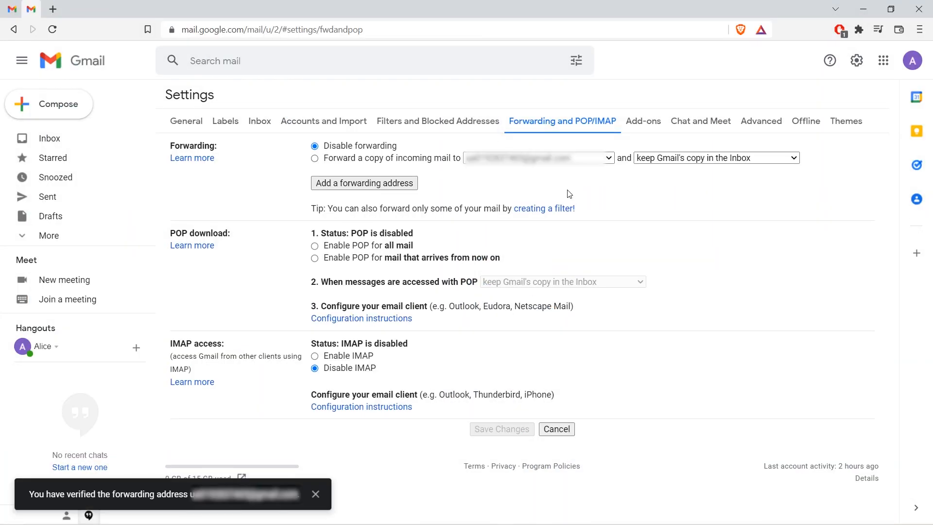
mouse_move(374, 170)
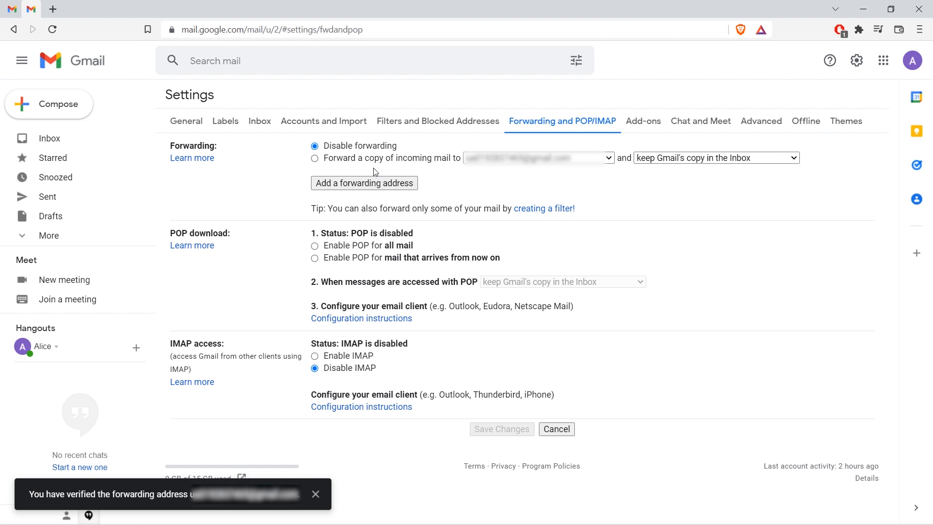
click(314, 158)
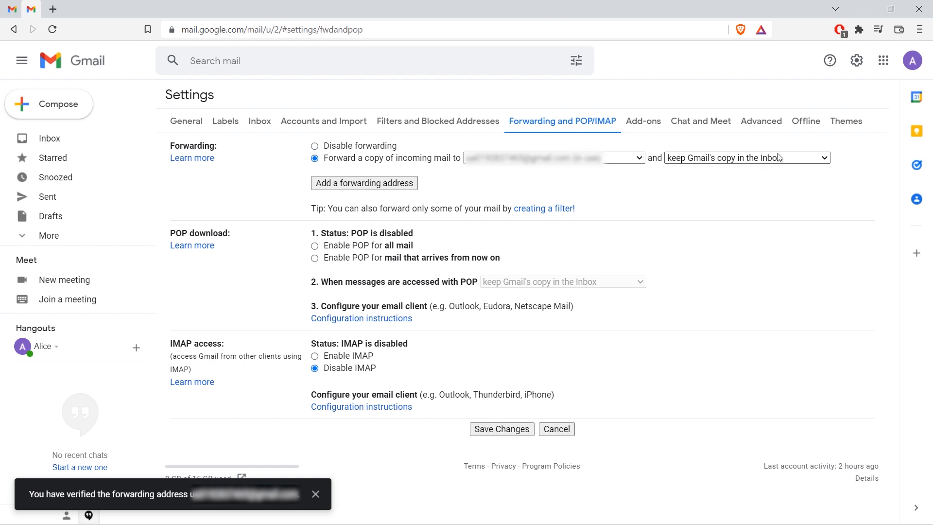
click(747, 158)
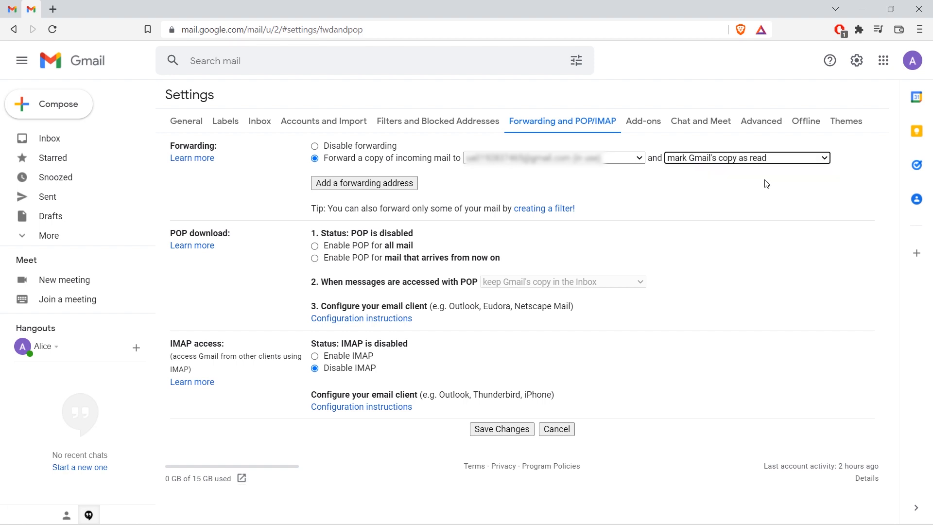
mouse_move(497, 407)
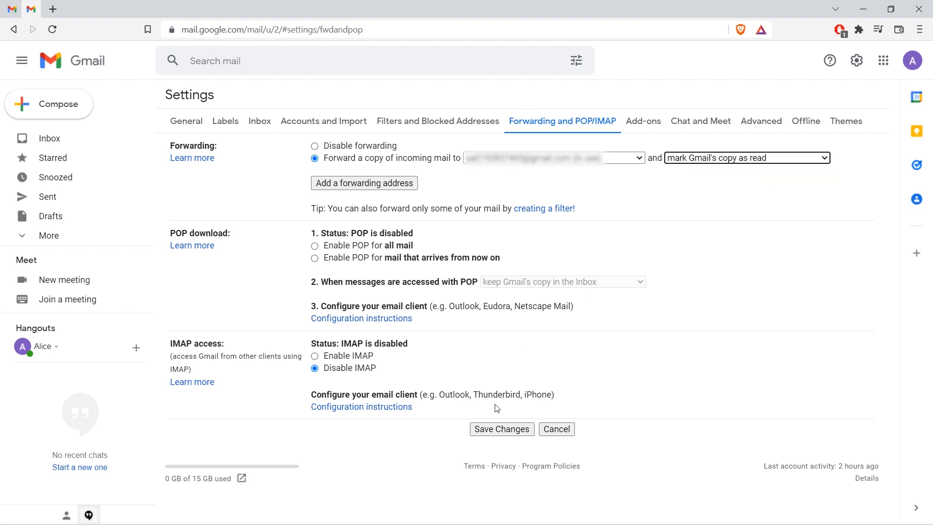
click(501, 429)
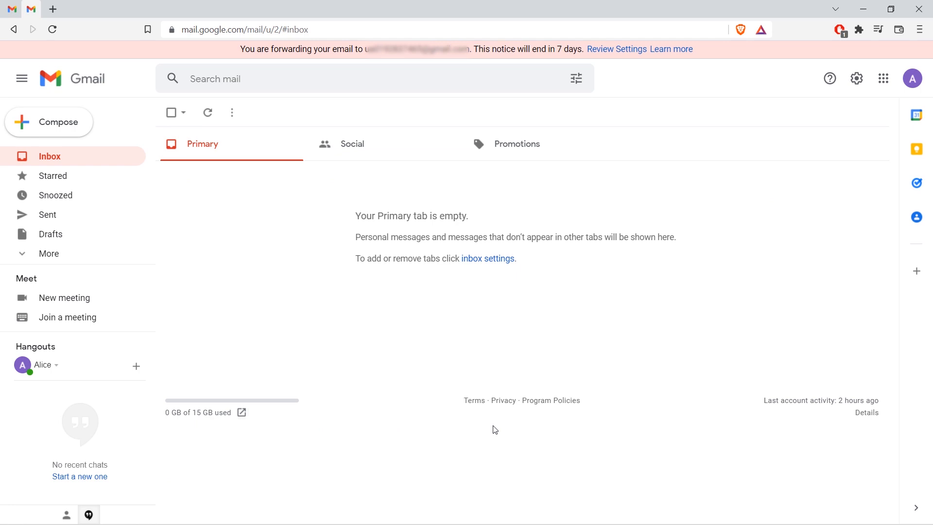